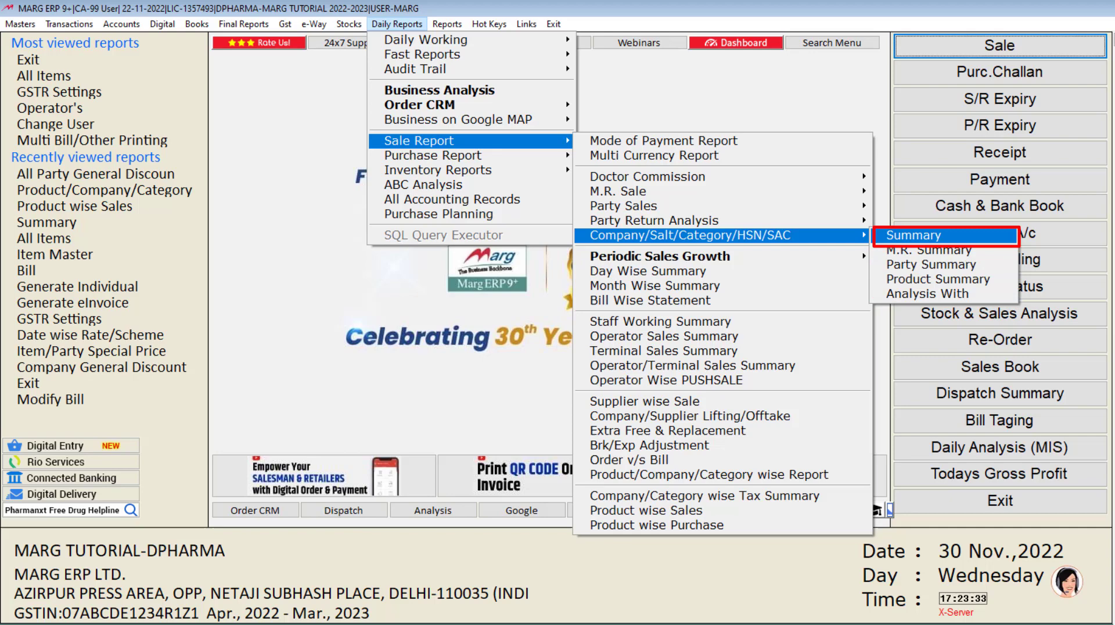
Step: Bring up the Summary settings for the Company/Salt/Category/HSN/SAC sale report
{"action": "left_click", "coordinate": [915, 236]}
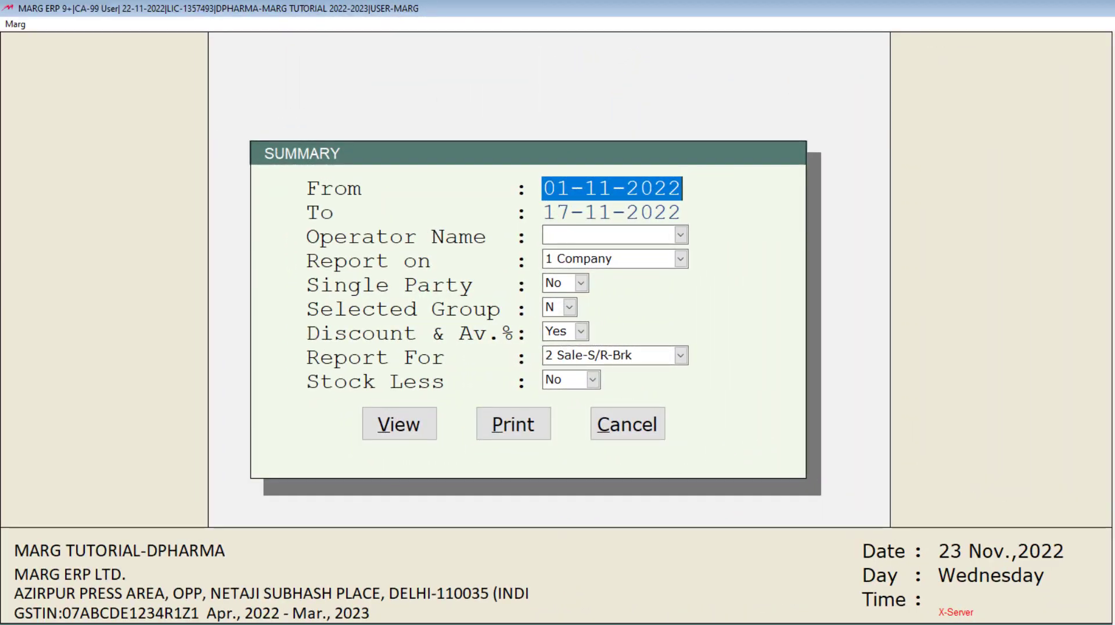
Step: Set the To date to 17-11-2022 and leave Operator Name empty
{"action": "type", "text": "17-11-2022"}
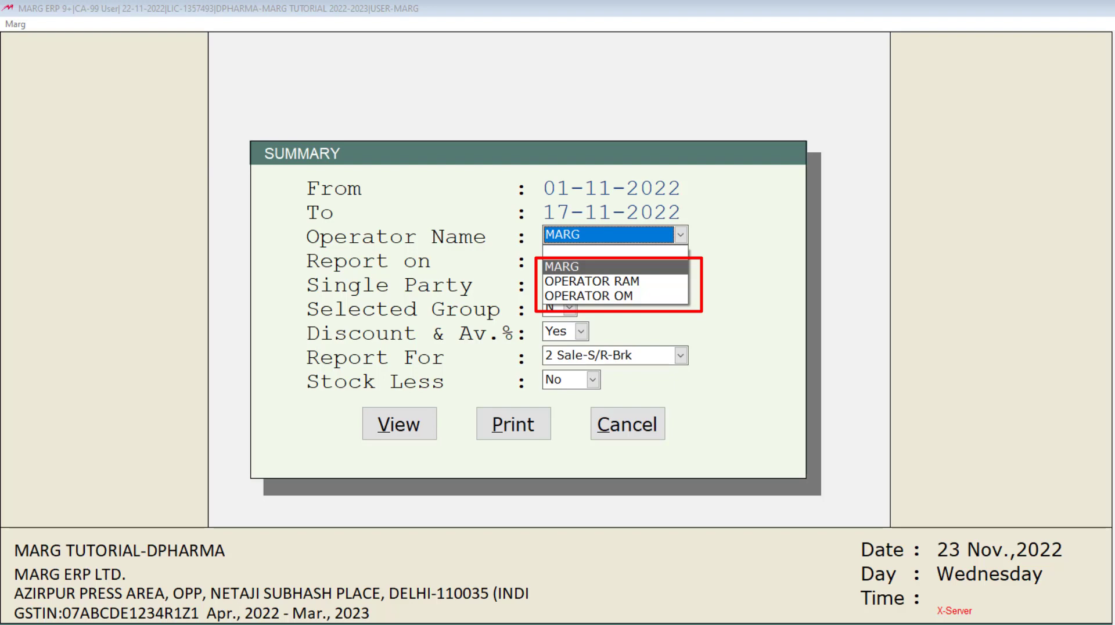
{"action": "left_click", "coordinate": [612, 259]}
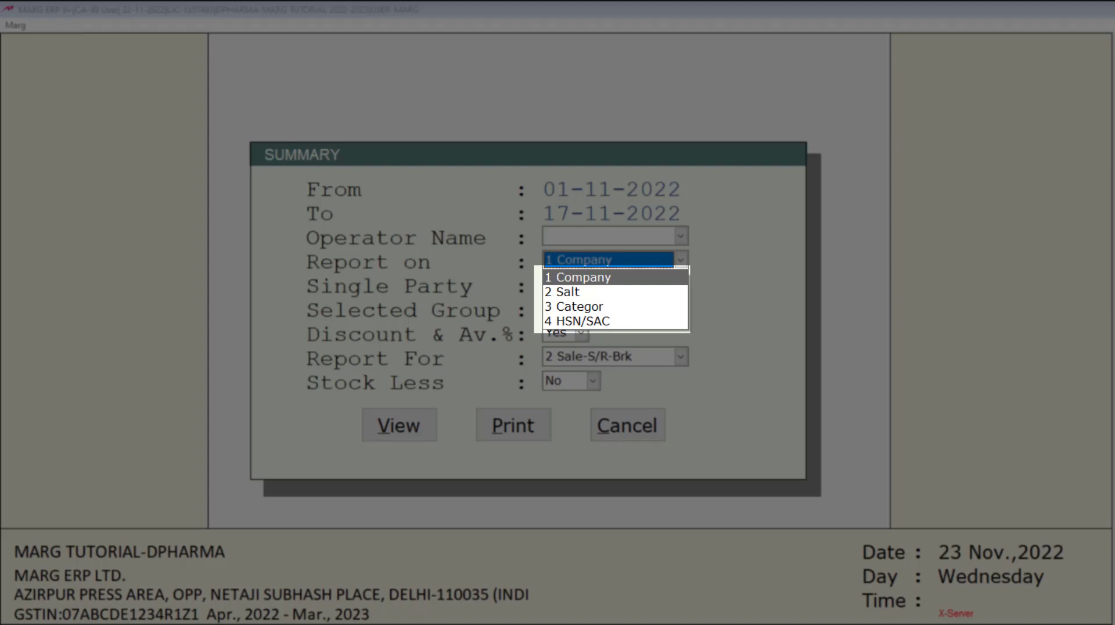
Step: Choose 4 HSN/SAC as the Report on basis, keeping Single Party at No
{"action": "left_click", "coordinate": [575, 321]}
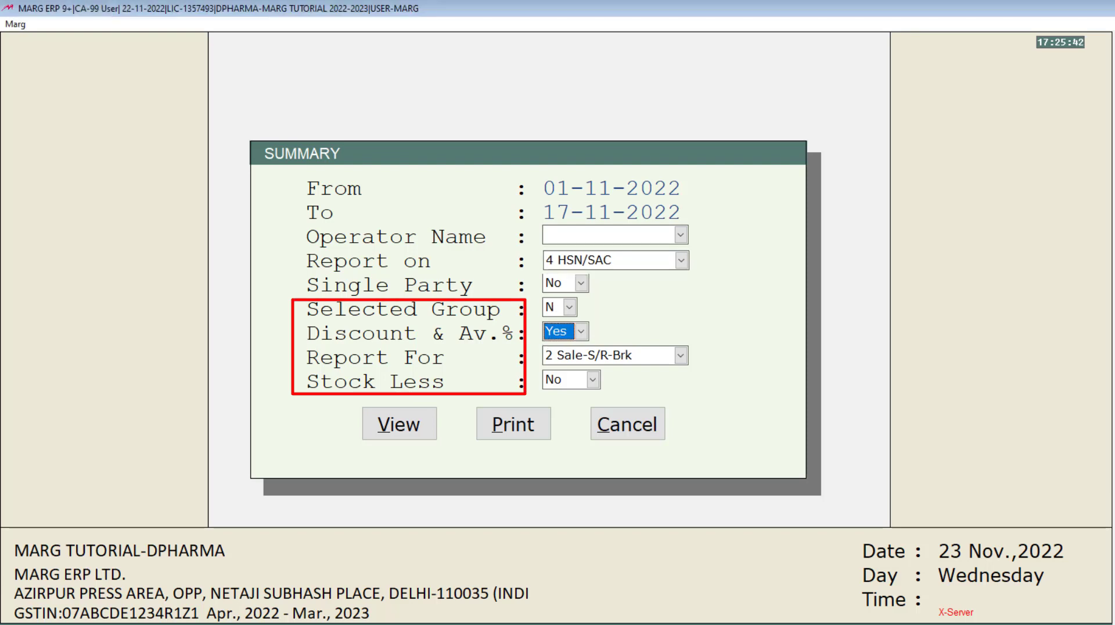
{"action": "left_click", "coordinate": [587, 378]}
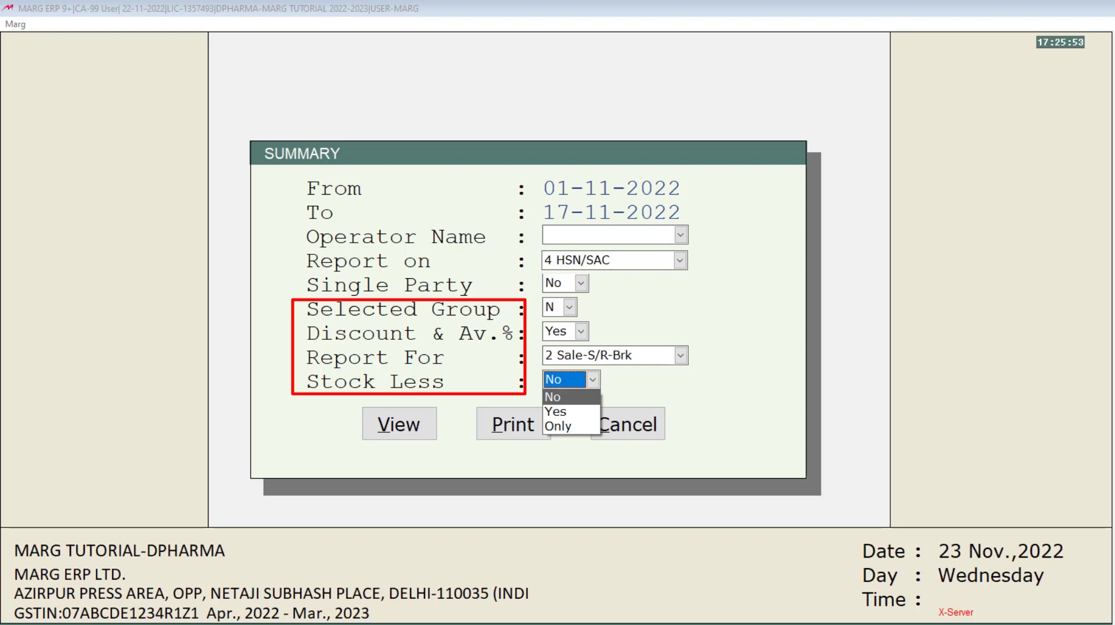
{"action": "left_click", "coordinate": [553, 394]}
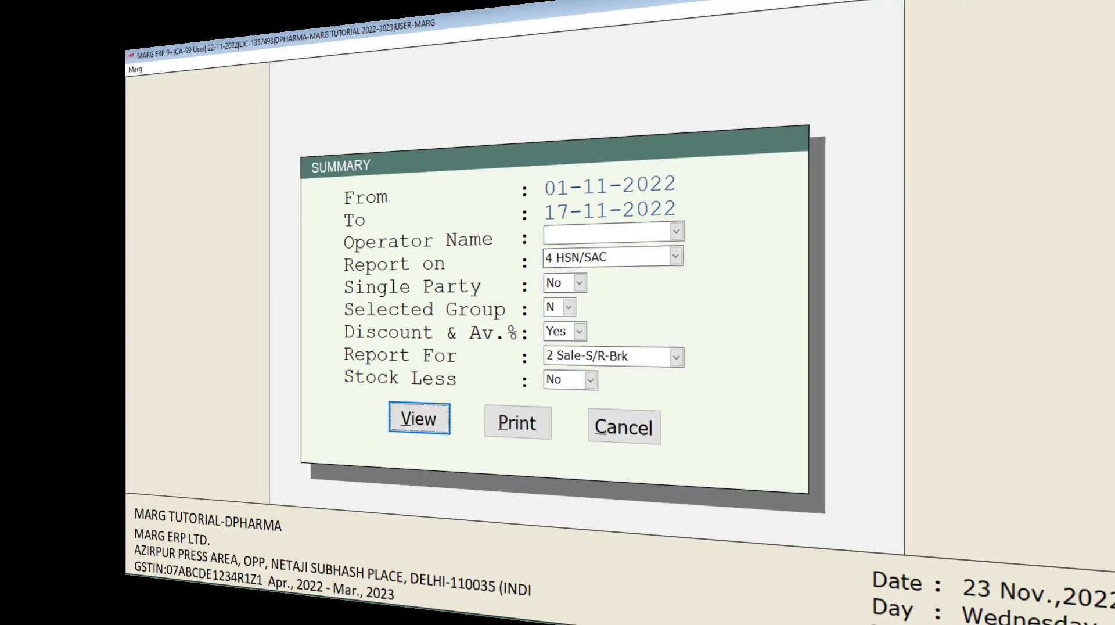
Step: View the HSN/SAC sales summary, then return to the Summary settings with Report on back at Company
{"action": "left_click", "coordinate": [418, 418]}
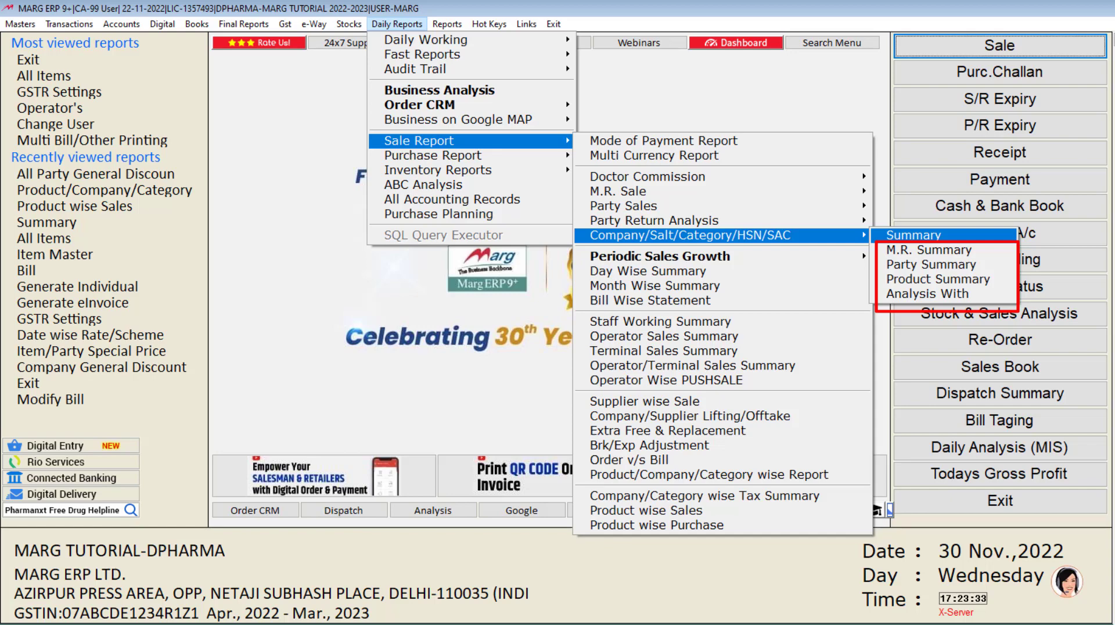
{"action": "left_click", "coordinate": [915, 234]}
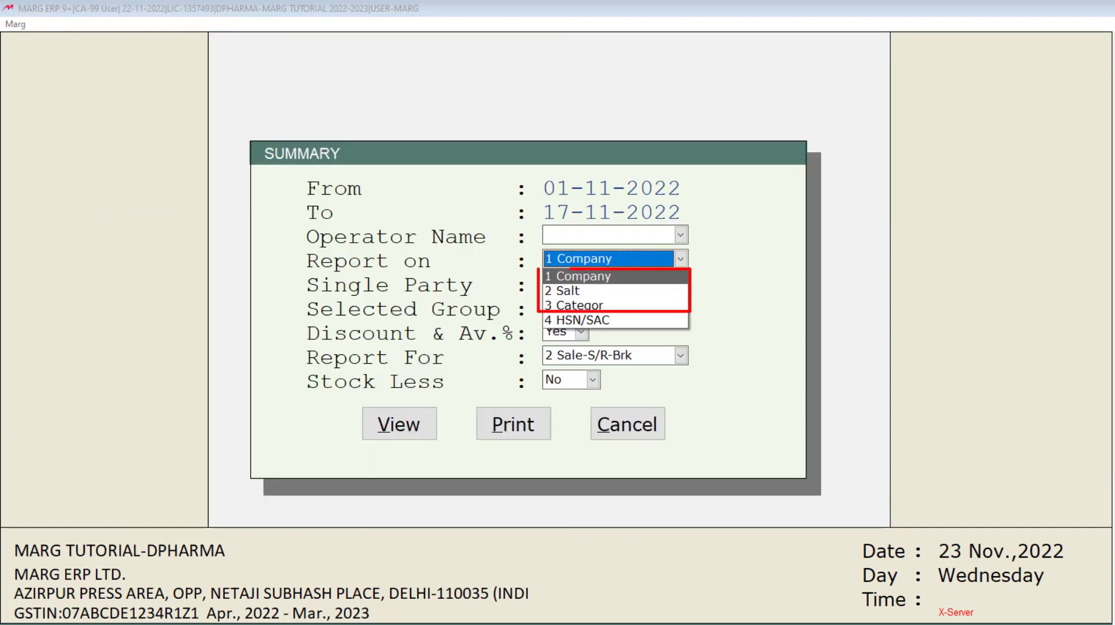